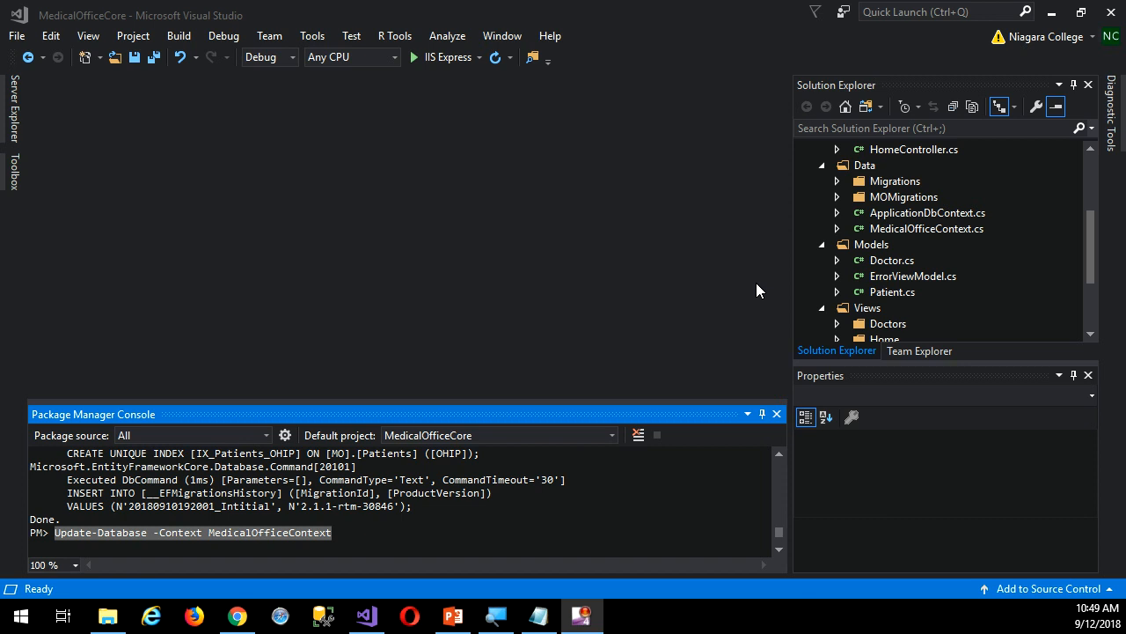
{"action": "mouse_move", "coordinate": [543, 266]}
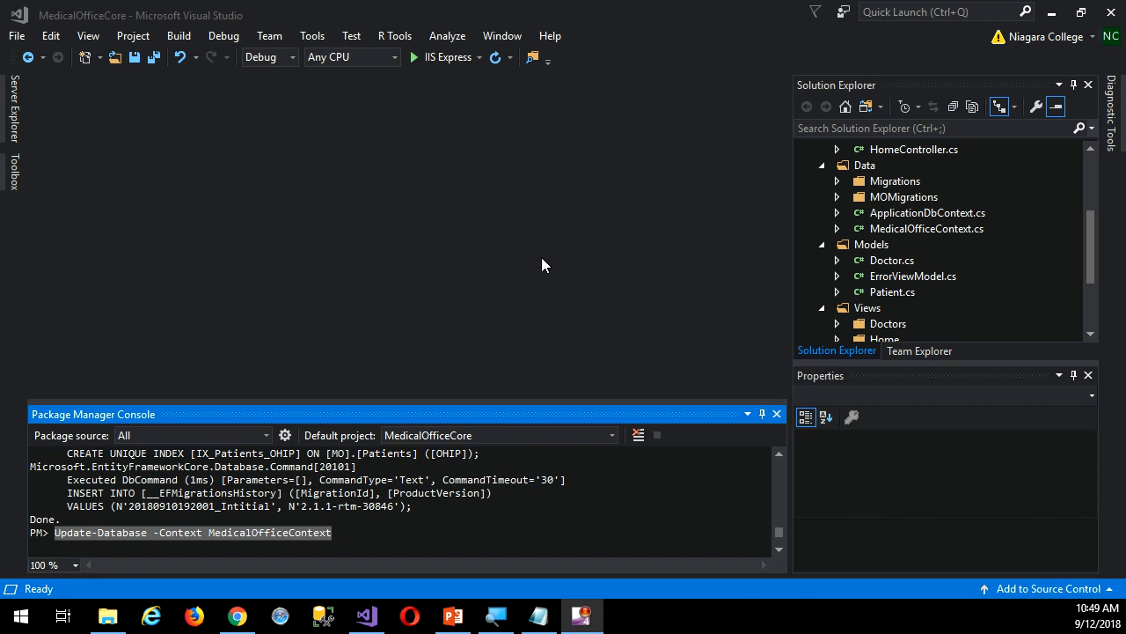
{"action": "mouse_move", "coordinate": [902, 230]}
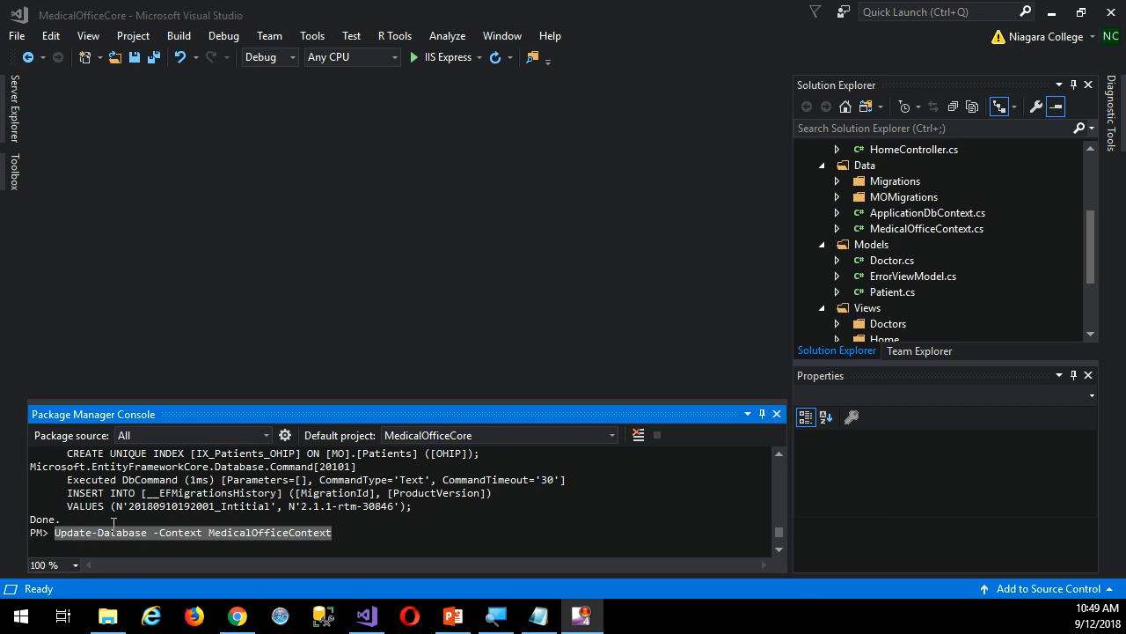
{"action": "mouse_move", "coordinate": [399, 532]}
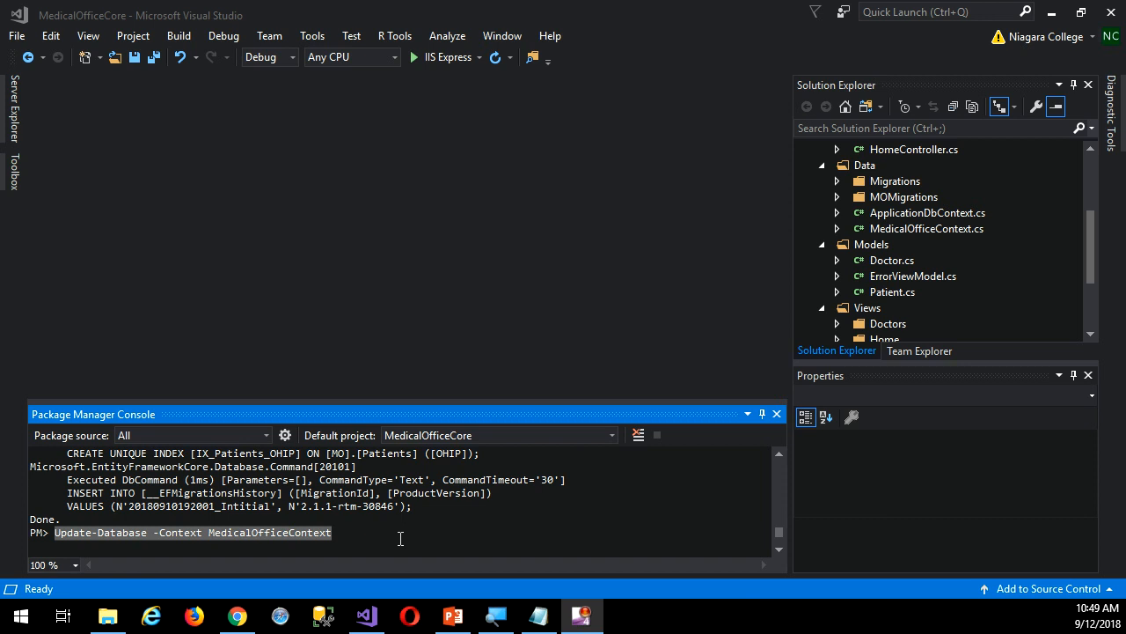
{"action": "mouse_move", "coordinate": [918, 185]}
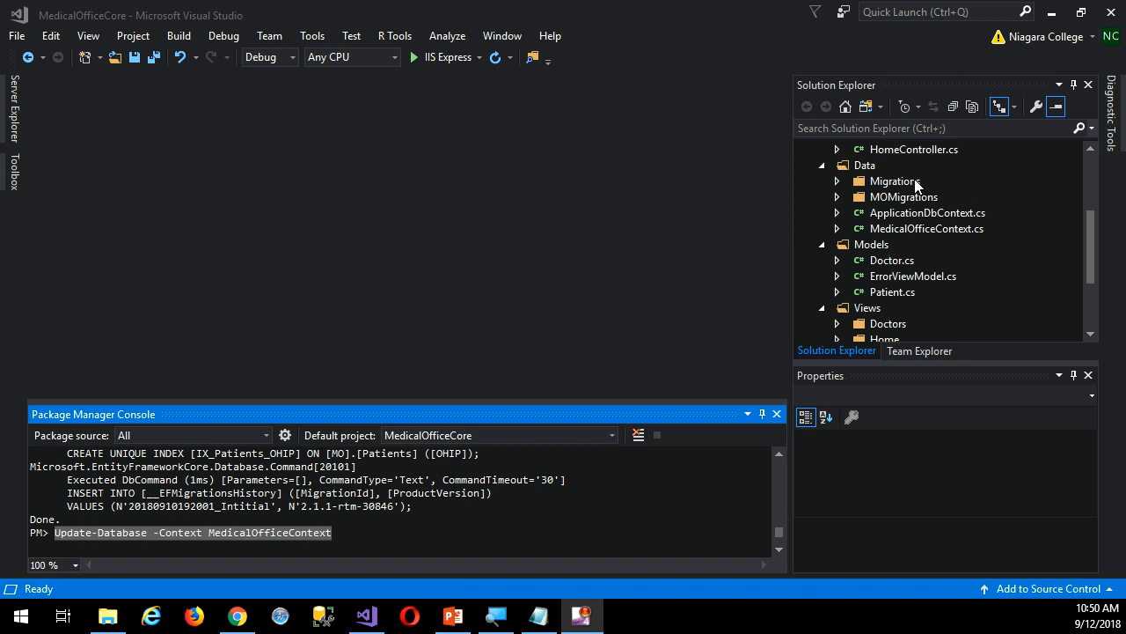
- Begin adding a new item to the Data folder from its right-click menu
{"action": "left_click", "coordinate": [865, 165]}
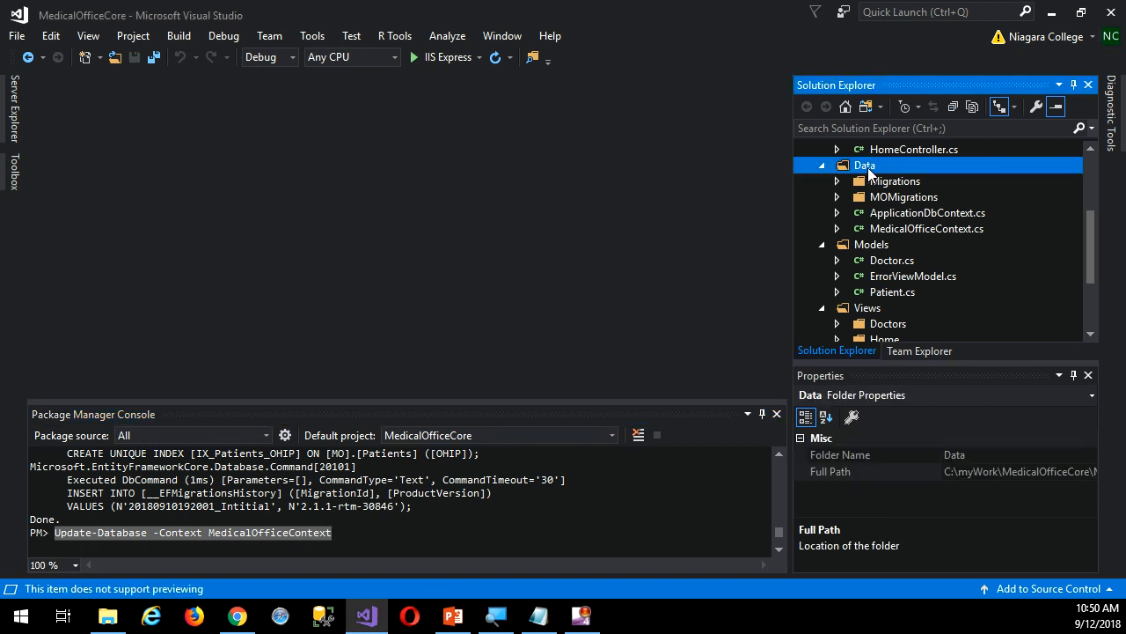
{"action": "right_click", "coordinate": [865, 165]}
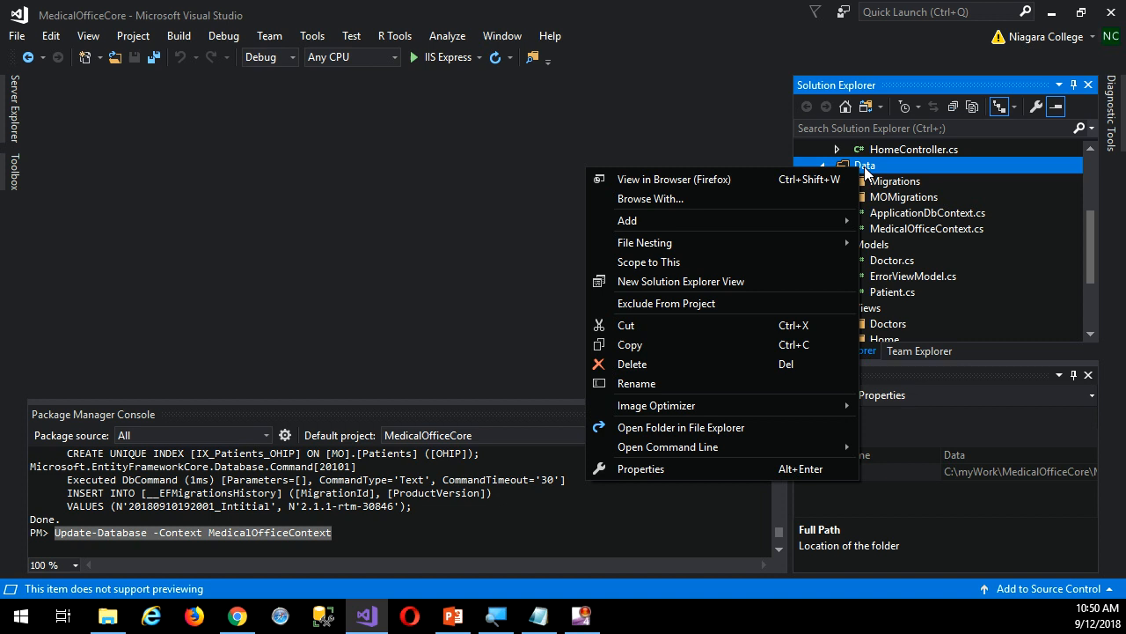
{"action": "left_click", "coordinate": [628, 220]}
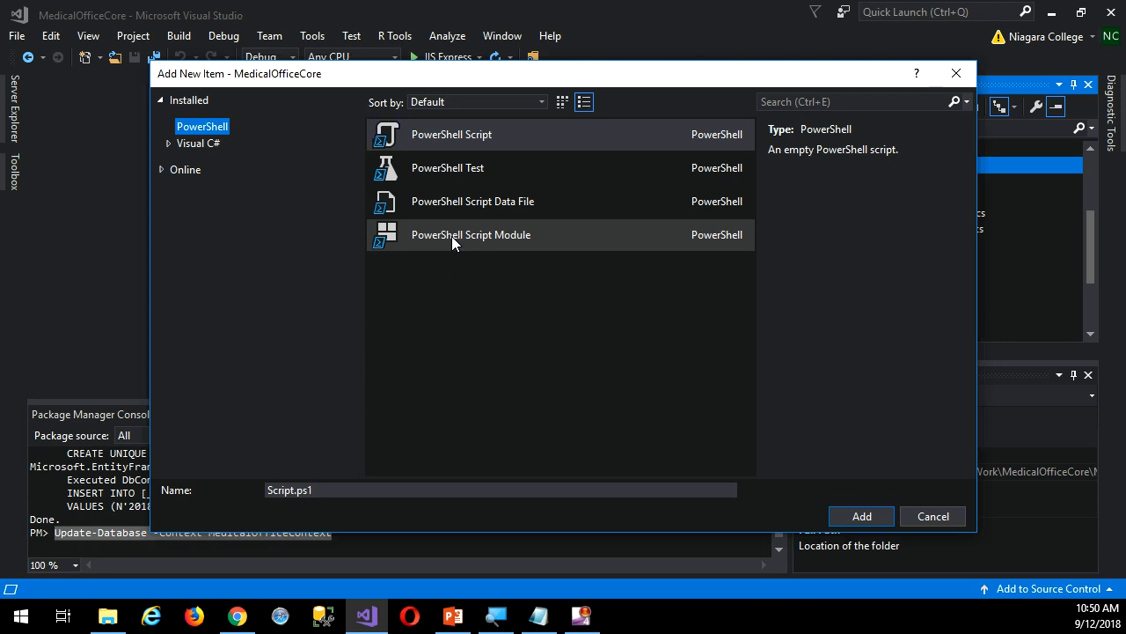
{"action": "mouse_move", "coordinate": [170, 146]}
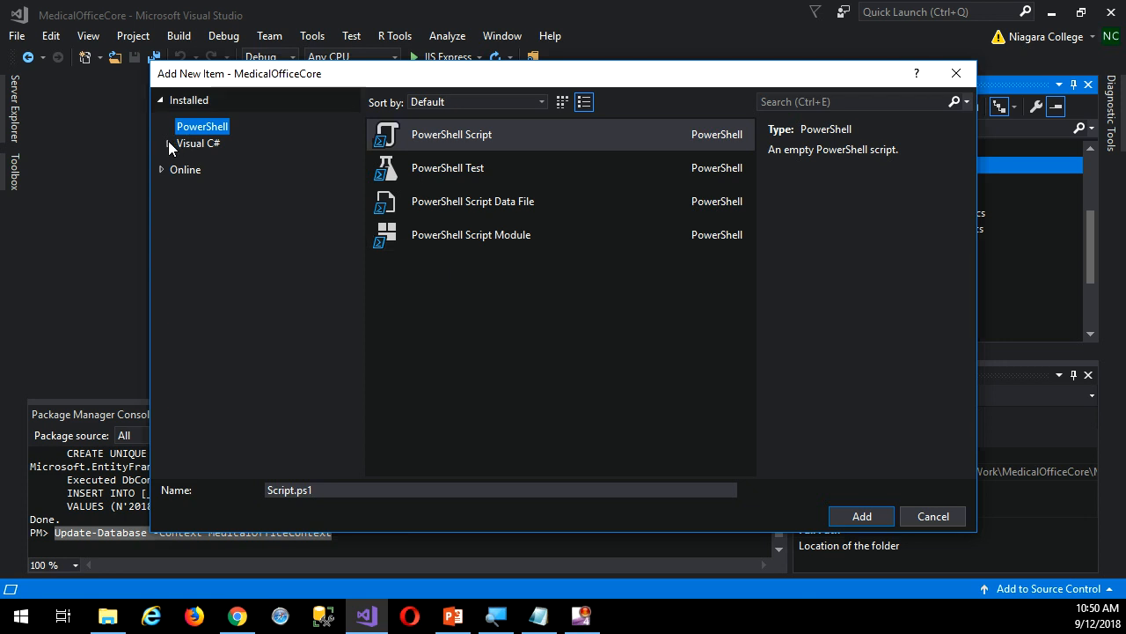
- Select the Visual C# ASP.NET Core General Text File template and name it PMCommands
{"action": "left_click", "coordinate": [198, 142]}
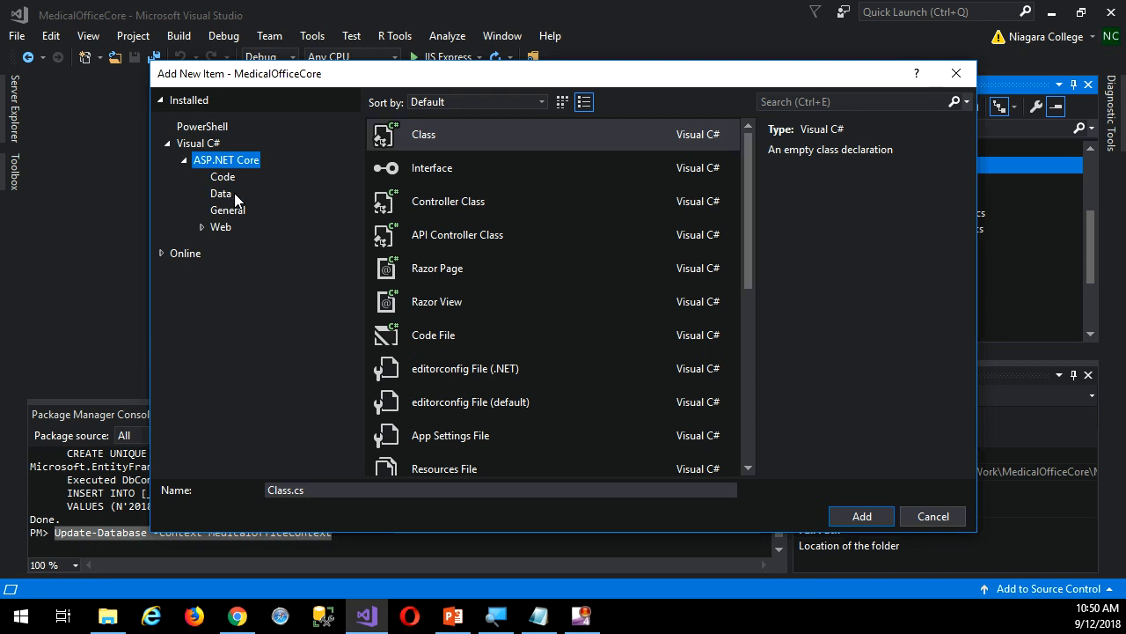
{"action": "left_click", "coordinate": [227, 210]}
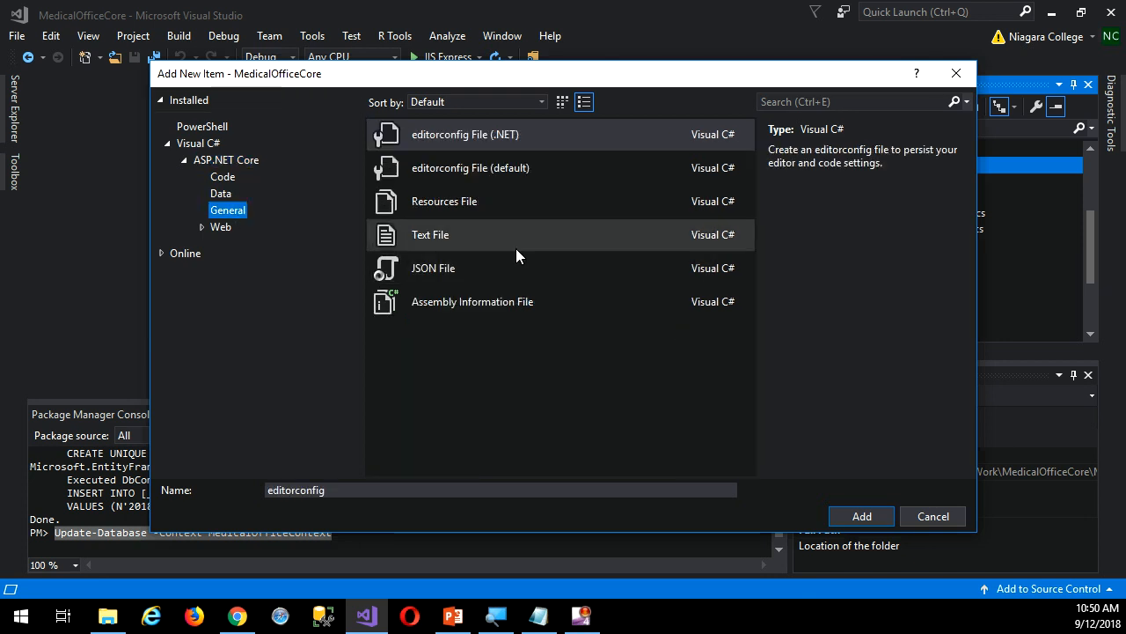
{"action": "left_click", "coordinate": [431, 235]}
{"action": "type", "text": "PMComma"}
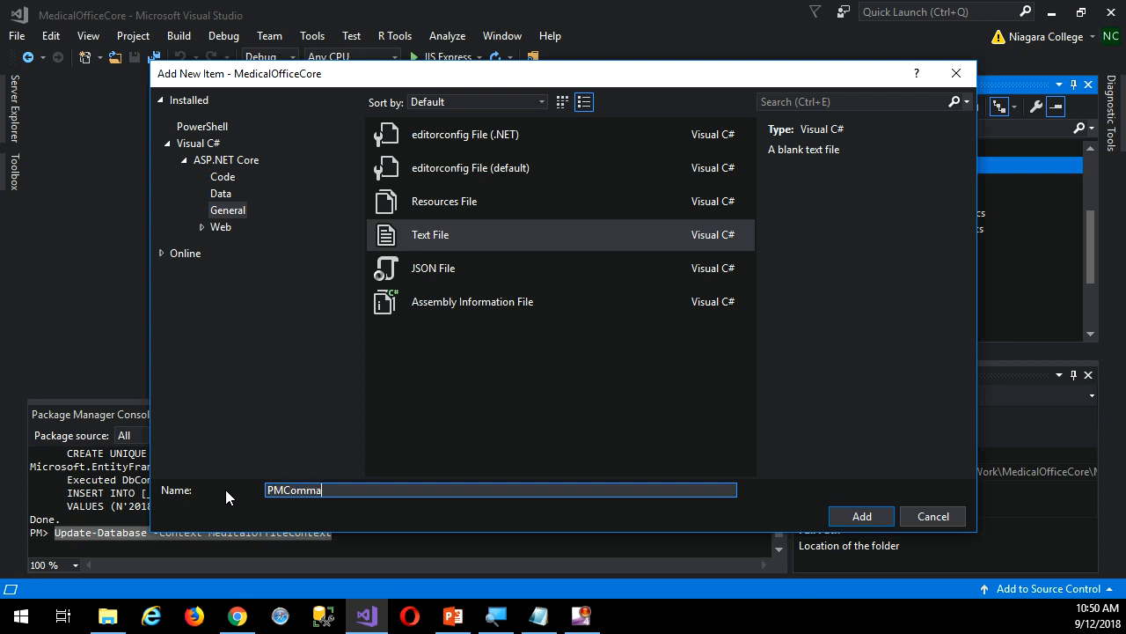
{"action": "type", "text": "nda"}
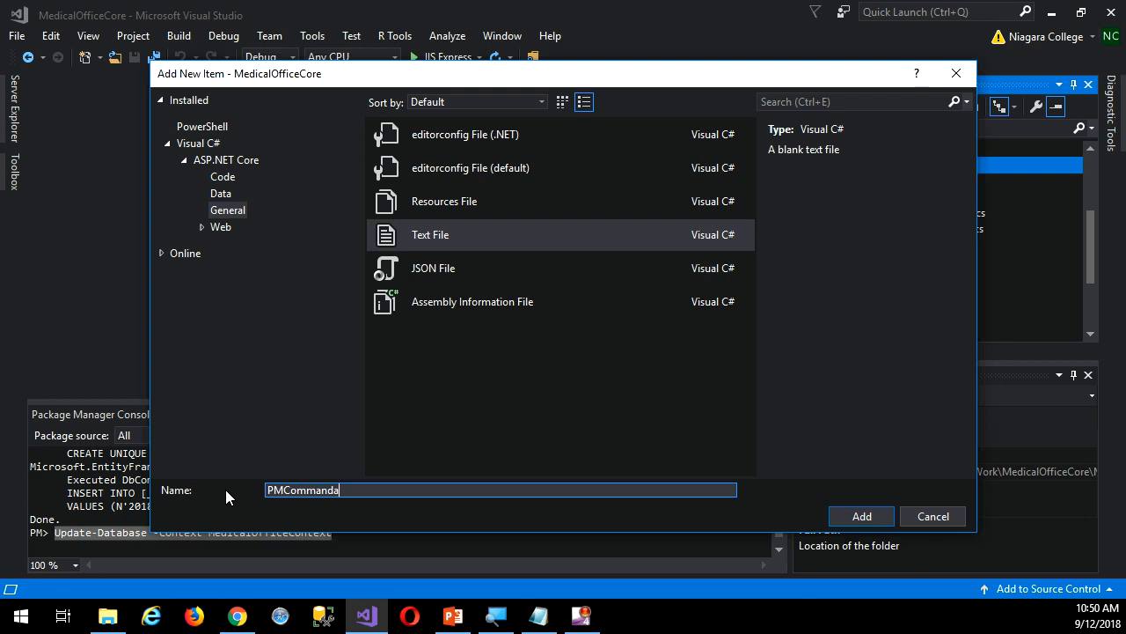
{"action": "type", "text": "s"}
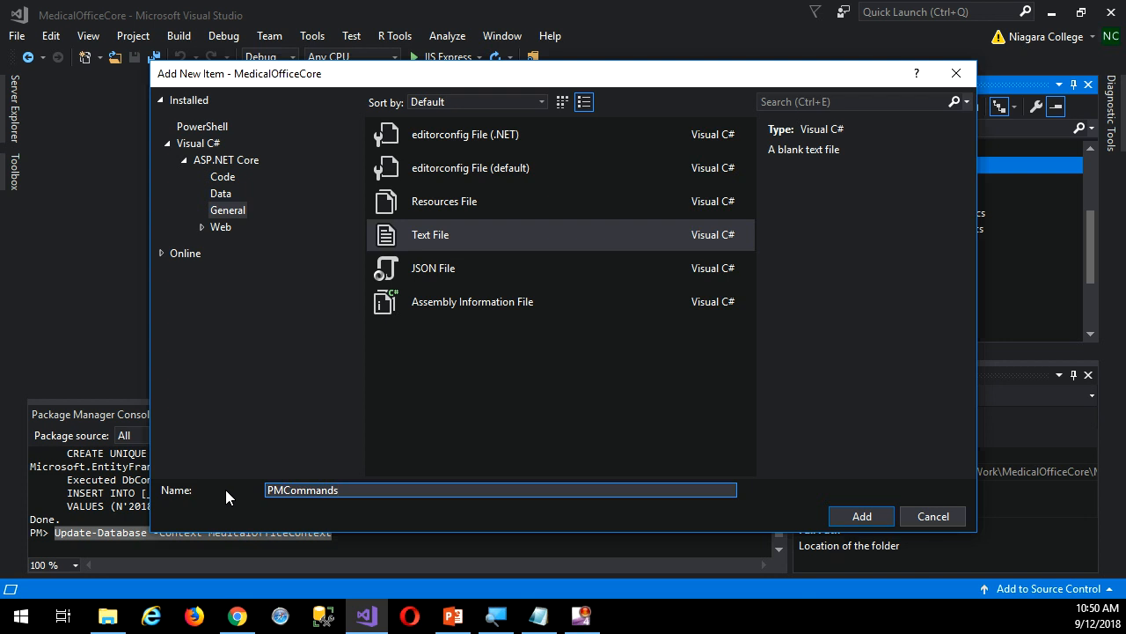
- Add PMCommands.txt and enter 'Update-Database -Context MedicalOfficeContext' on its first line
{"action": "left_click", "coordinate": [861, 516]}
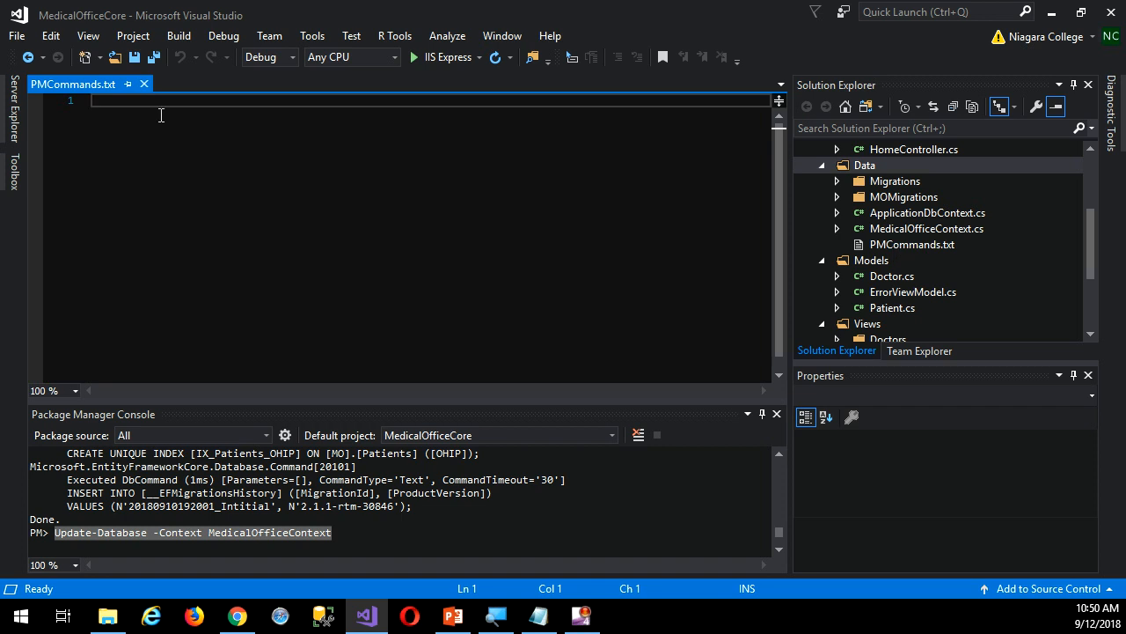
{"action": "type", "text": "Update-Database -Context MedicalOfficeContext"}
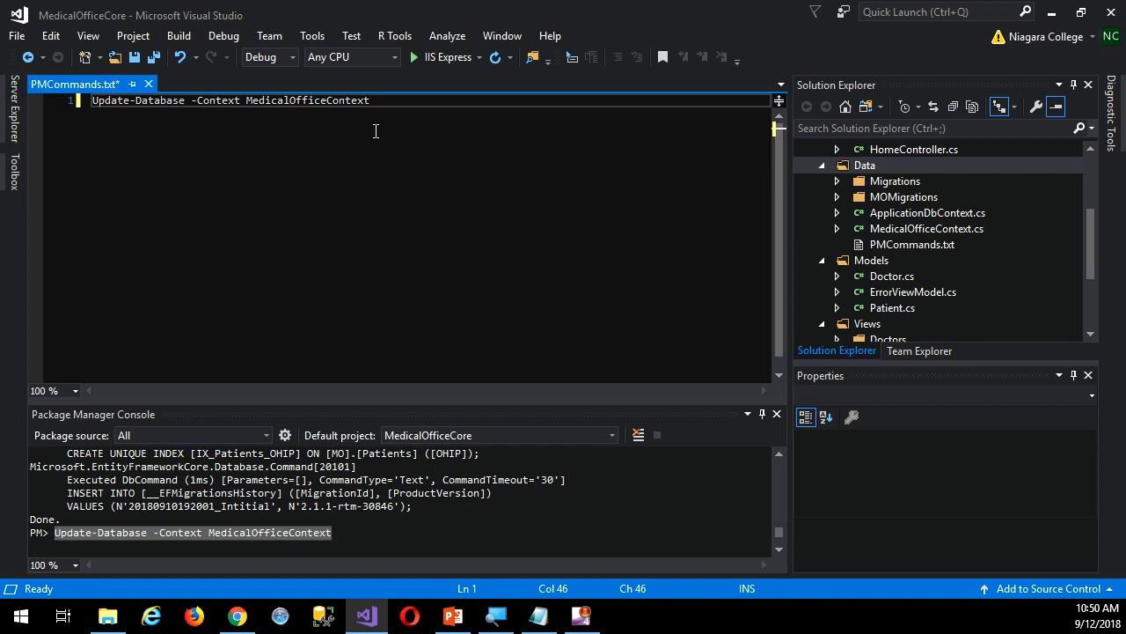
{"action": "key", "text": "Return"}
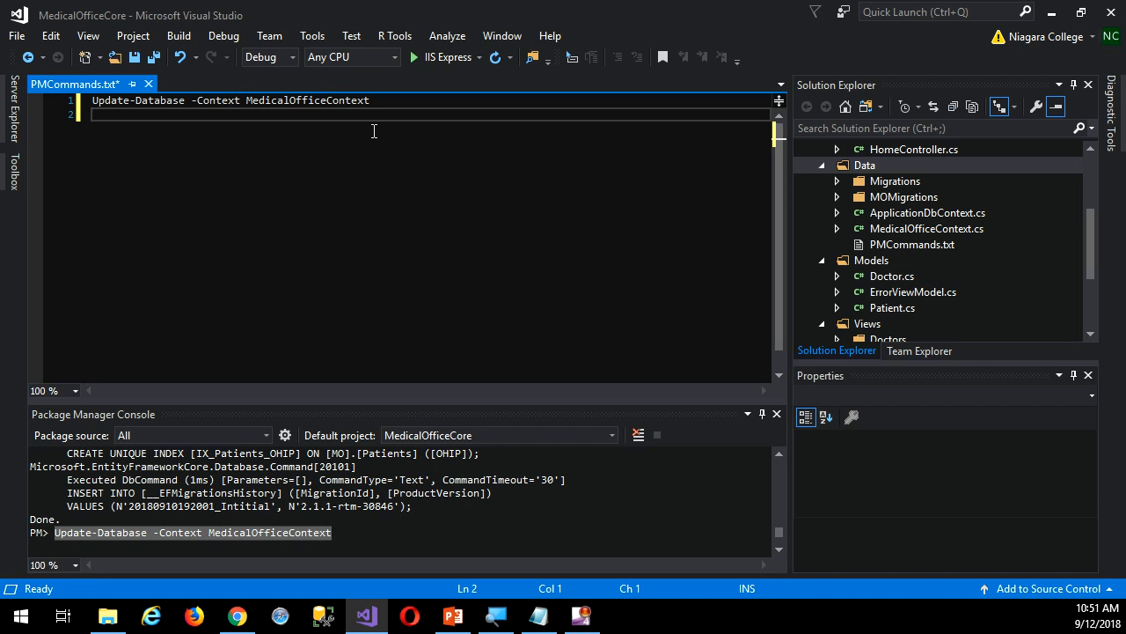
{"action": "mouse_move", "coordinate": [148, 84]}
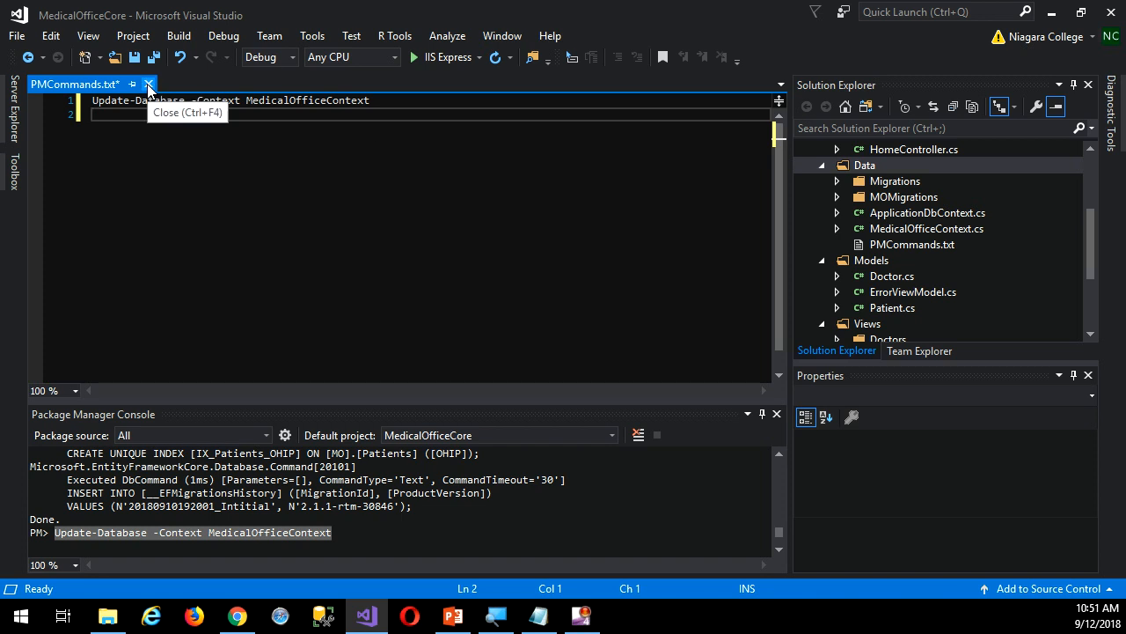
{"action": "mouse_move", "coordinate": [136, 57]}
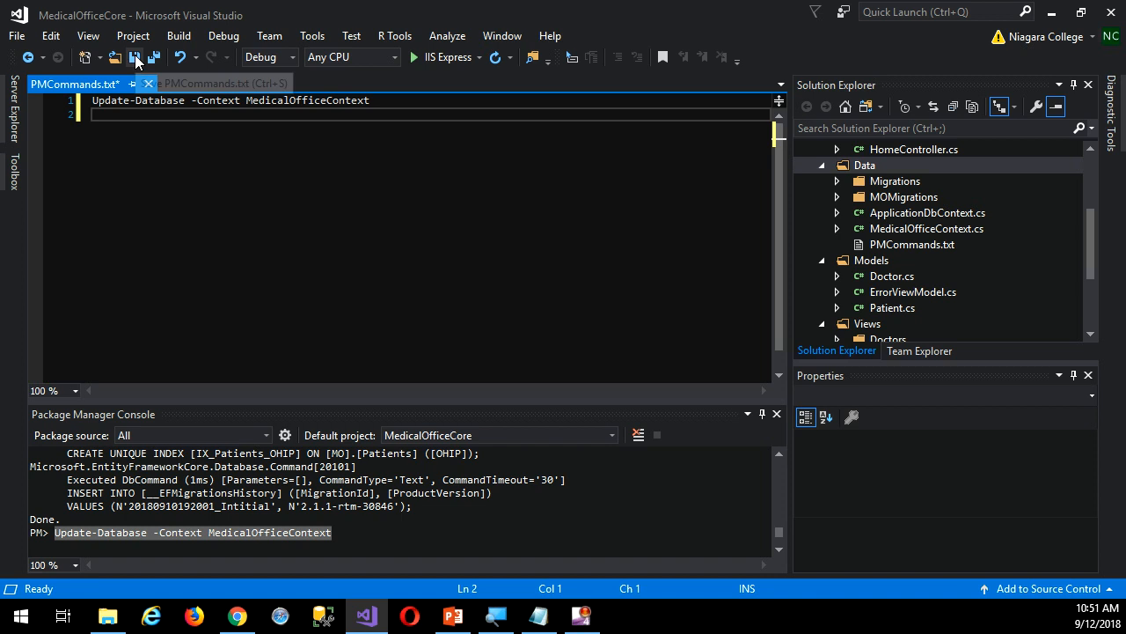